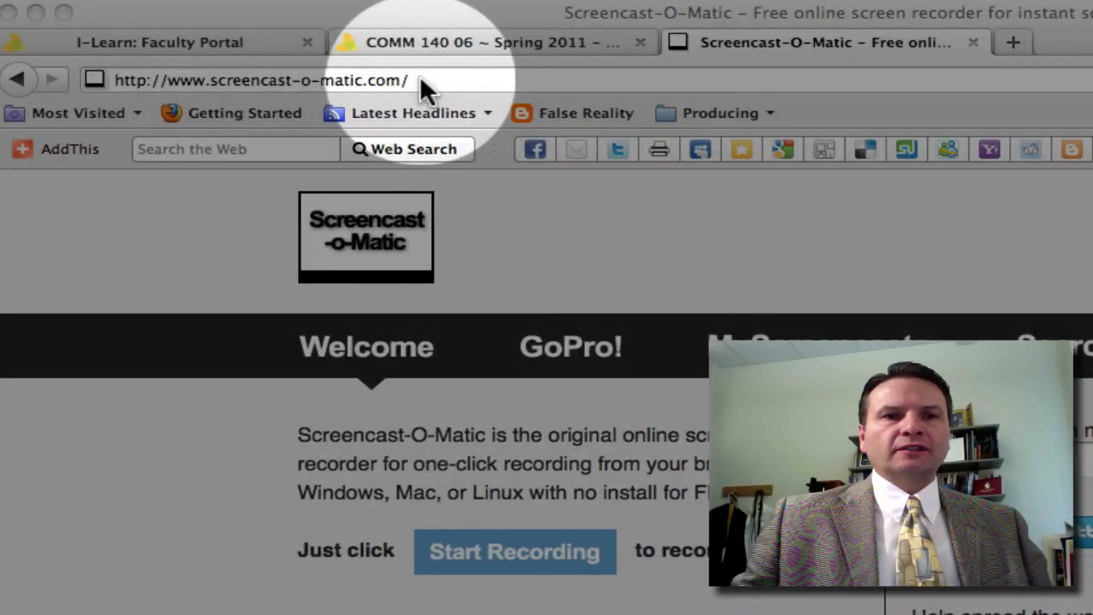
pyautogui.moveTo(820, 222)
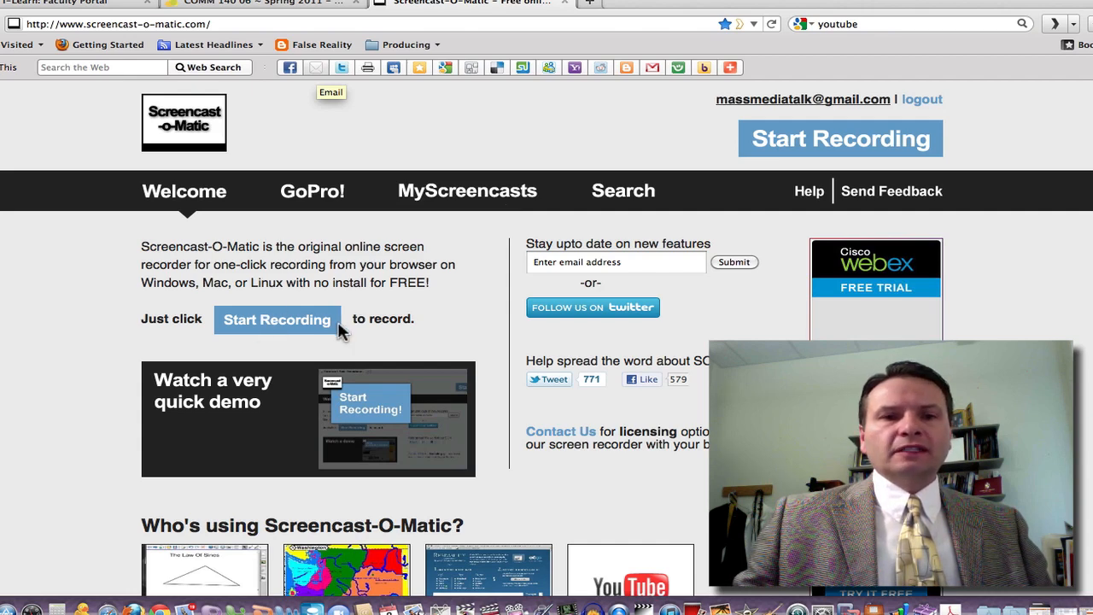
pyautogui.moveTo(794, 151)
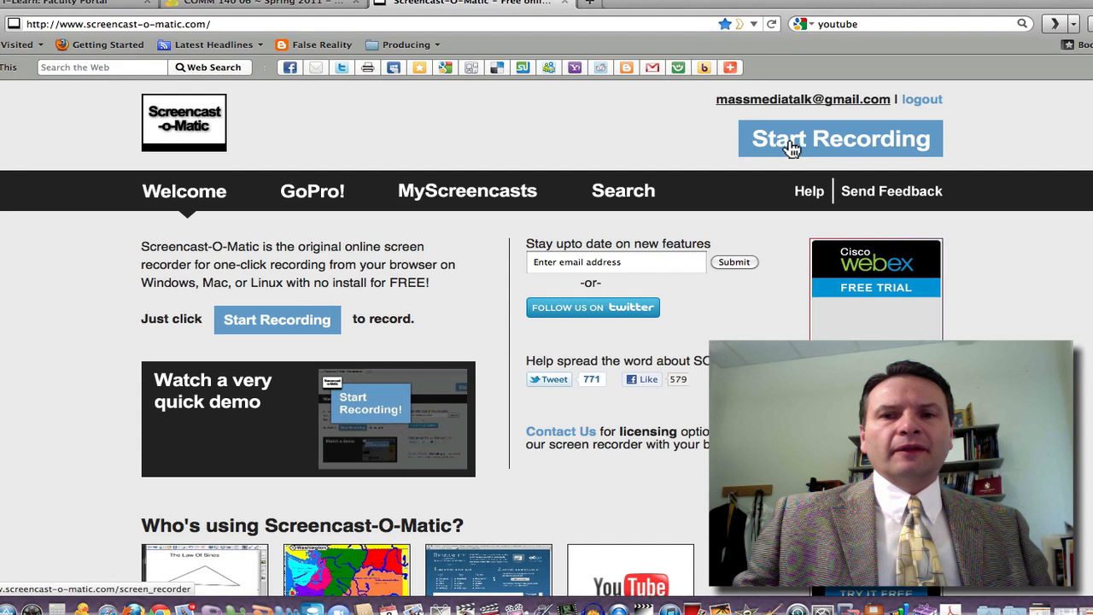
# Launch the online screen recorder and wait until it shows Ready with its capture frame.
pyautogui.click(840, 139)
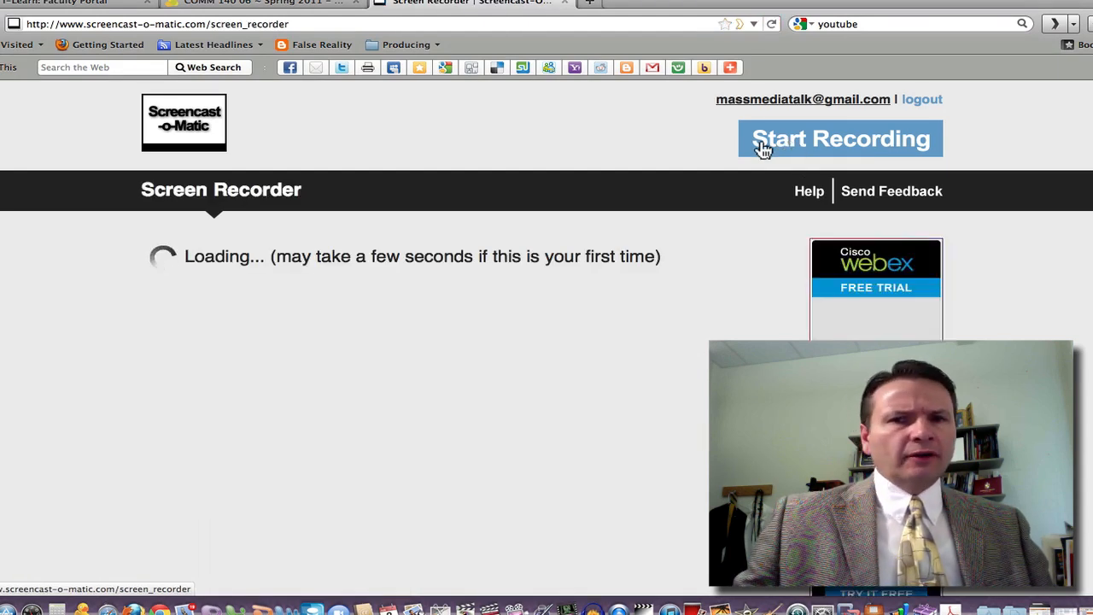
pyautogui.moveTo(428, 218)
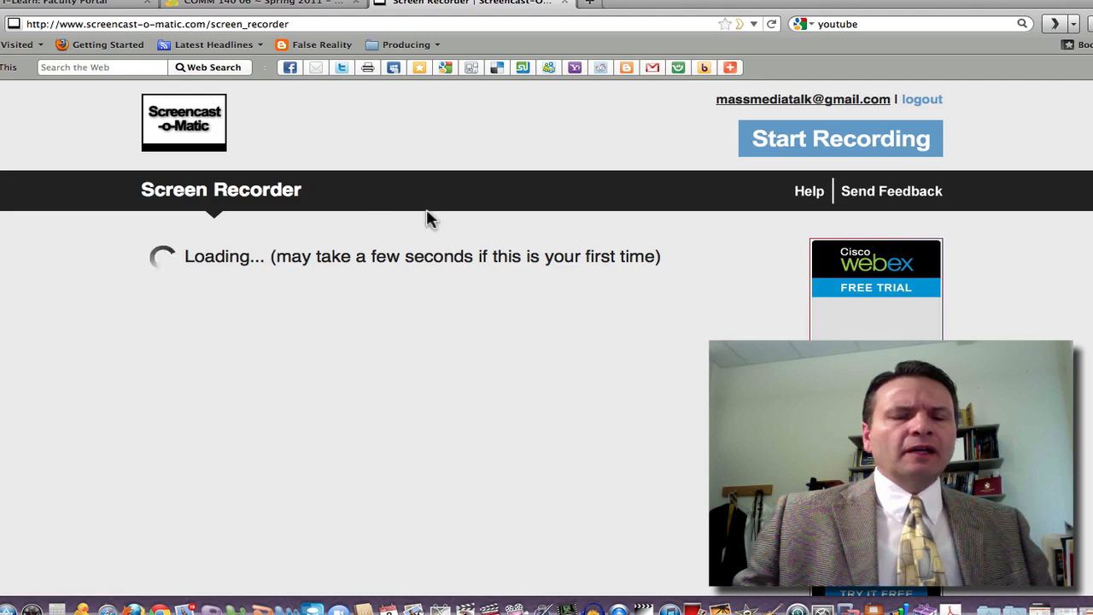
pyautogui.moveTo(464, 215)
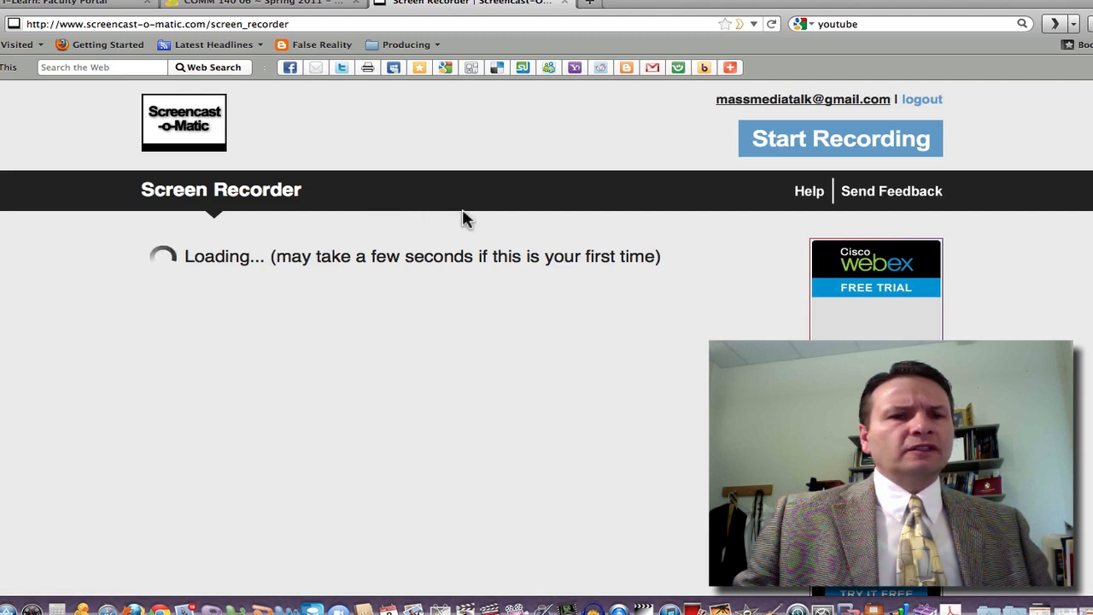
pyautogui.click(840, 139)
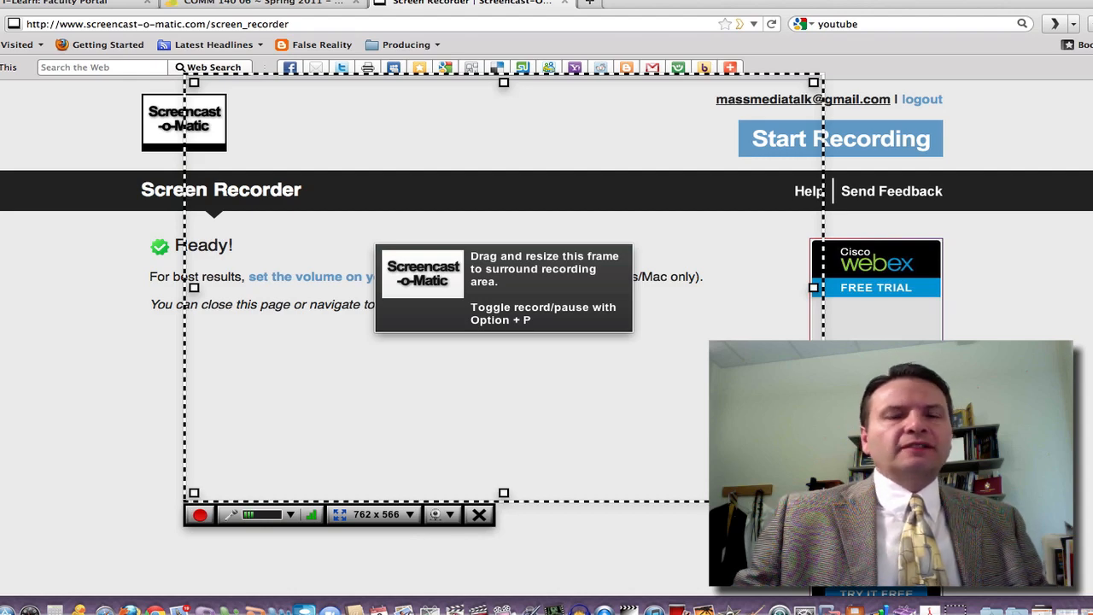
pyautogui.moveTo(538, 280)
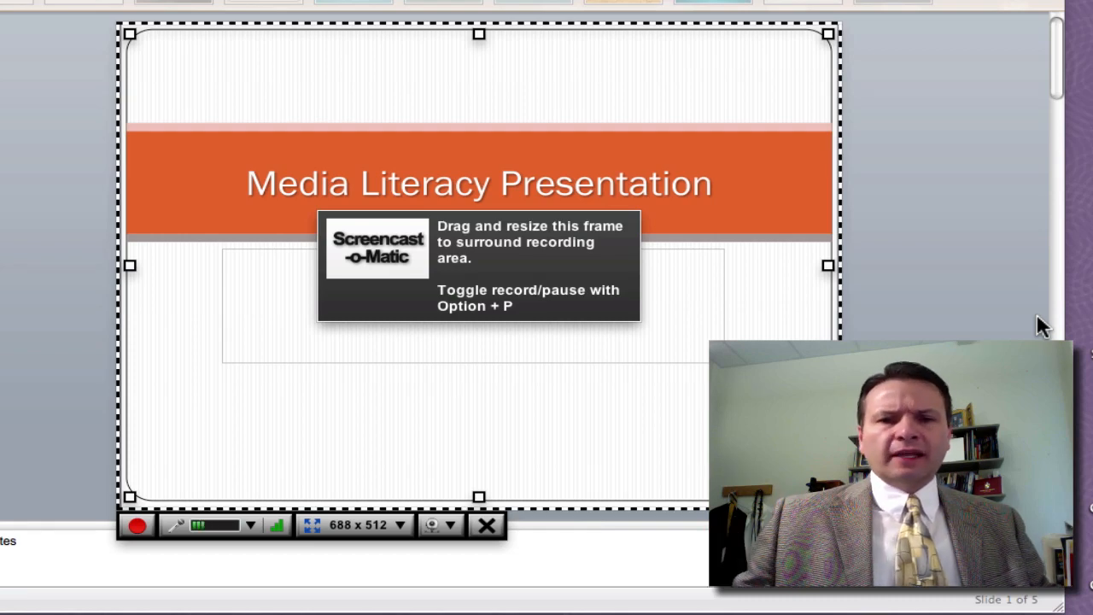
pyautogui.moveTo(478, 479)
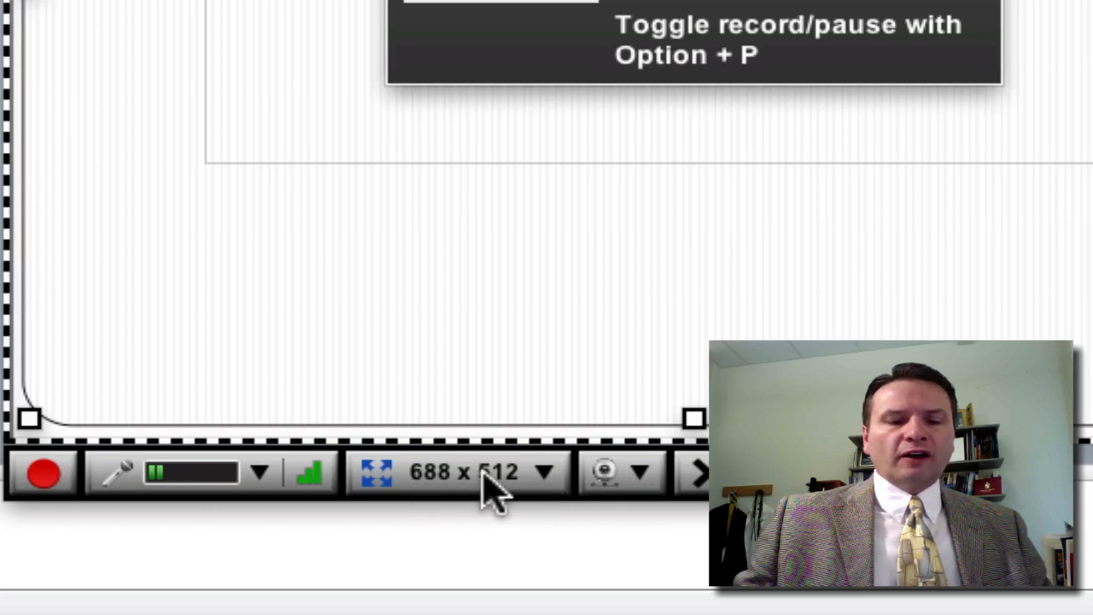
pyautogui.moveTo(556, 492)
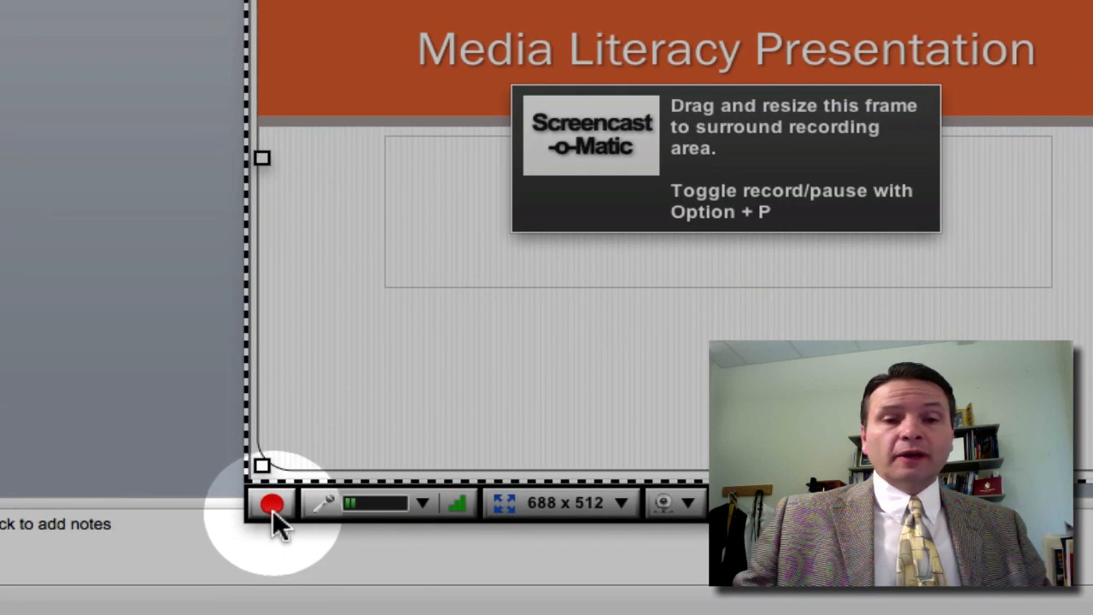
# Record the Media Literacy Presentation slides and stop to reach the preview screen.
pyautogui.click(272, 502)
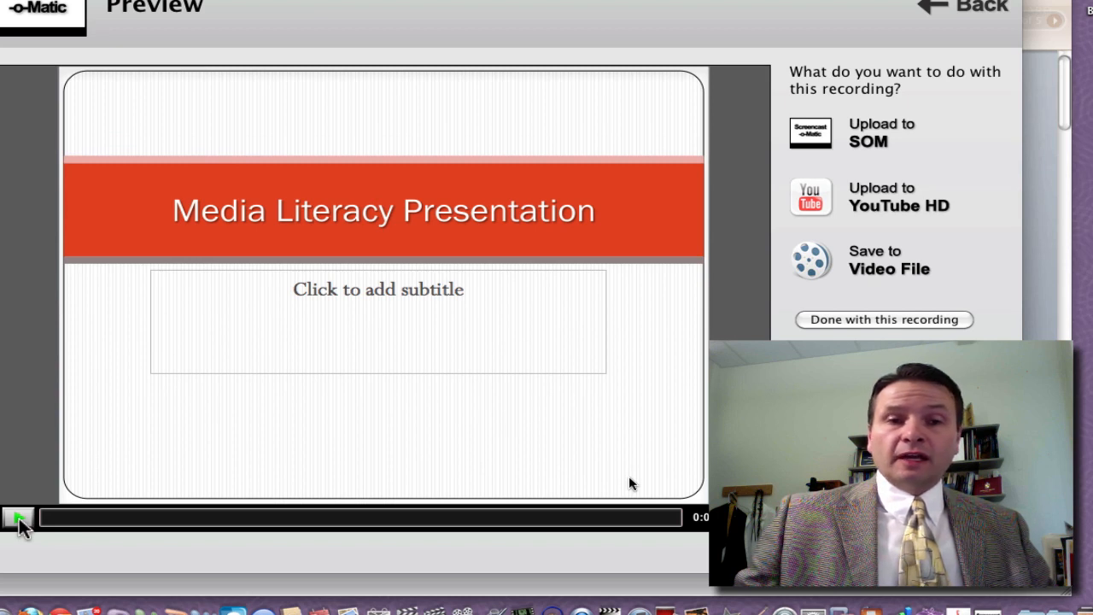
# Play back the recording, then choose Save to Video File with QuickTime (MP4) at 688x512.
pyautogui.click(18, 516)
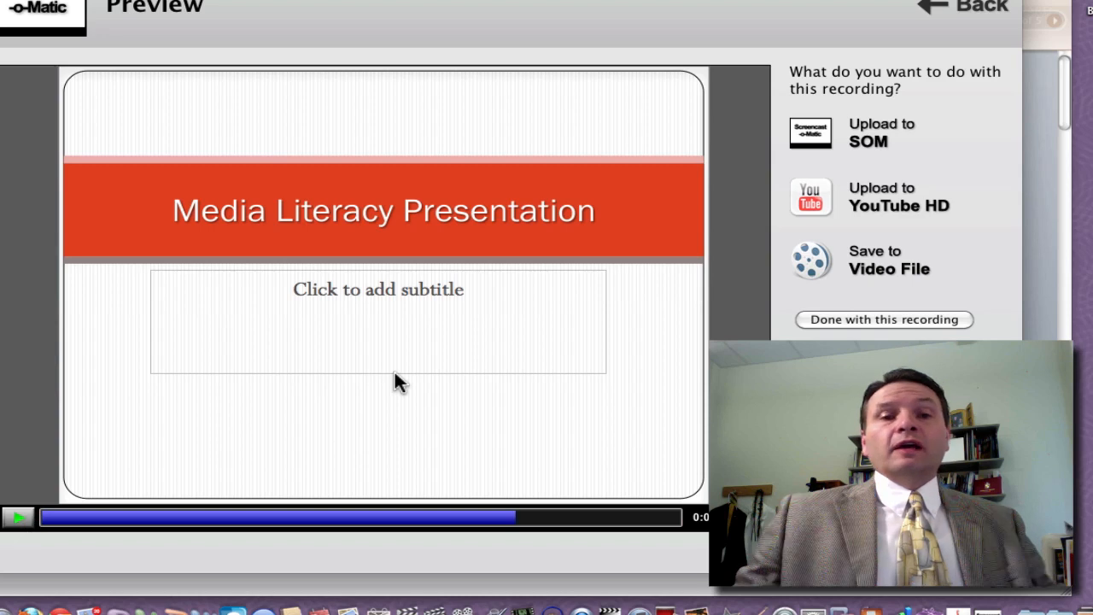
pyautogui.moveTo(690, 24)
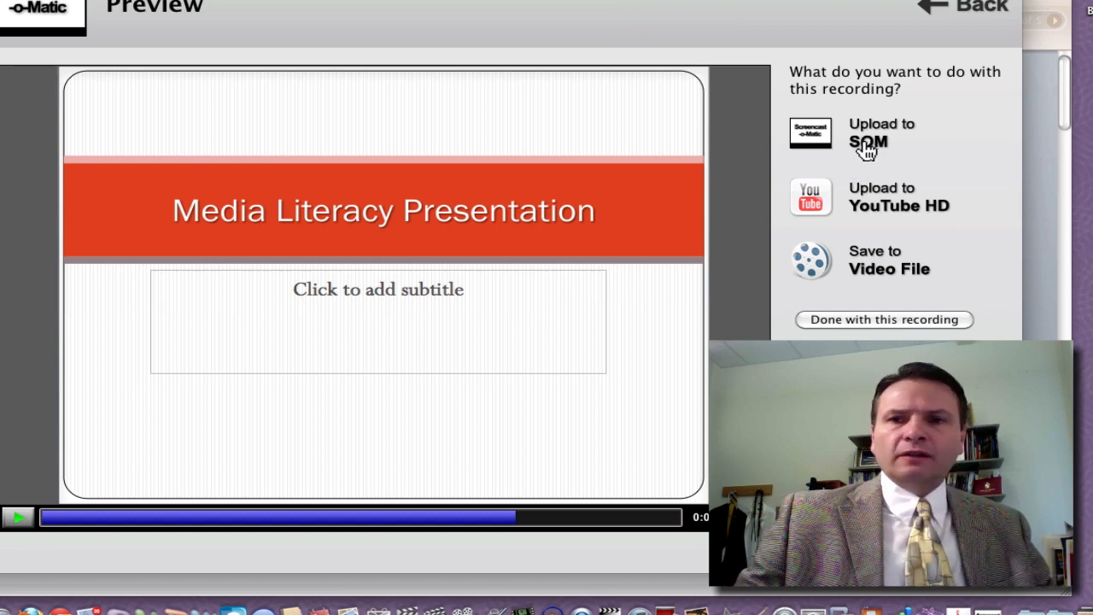
pyautogui.moveTo(878, 214)
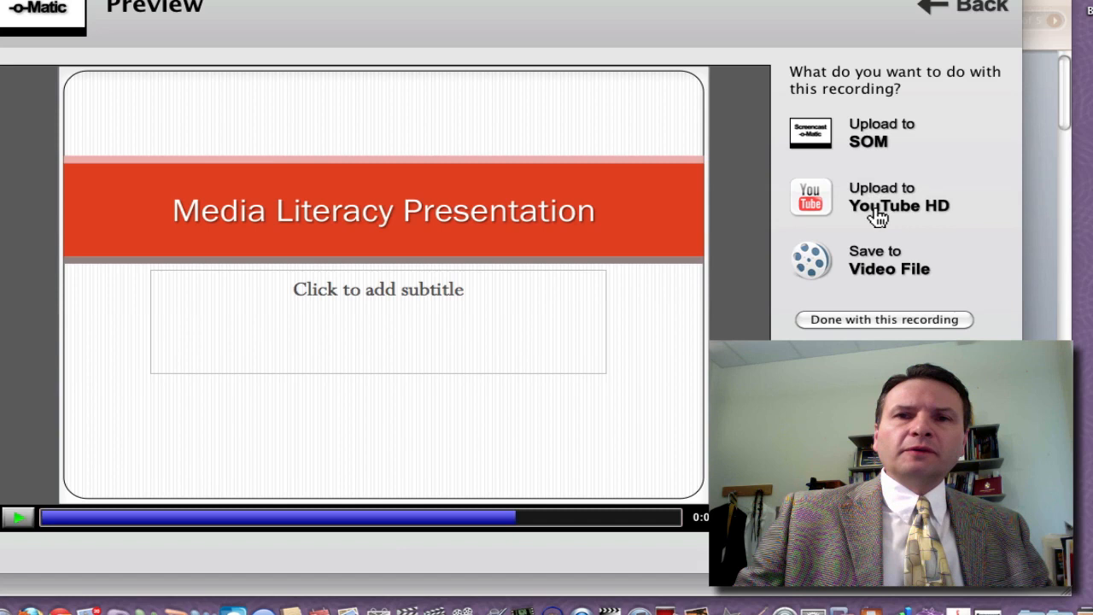
pyautogui.moveTo(878, 270)
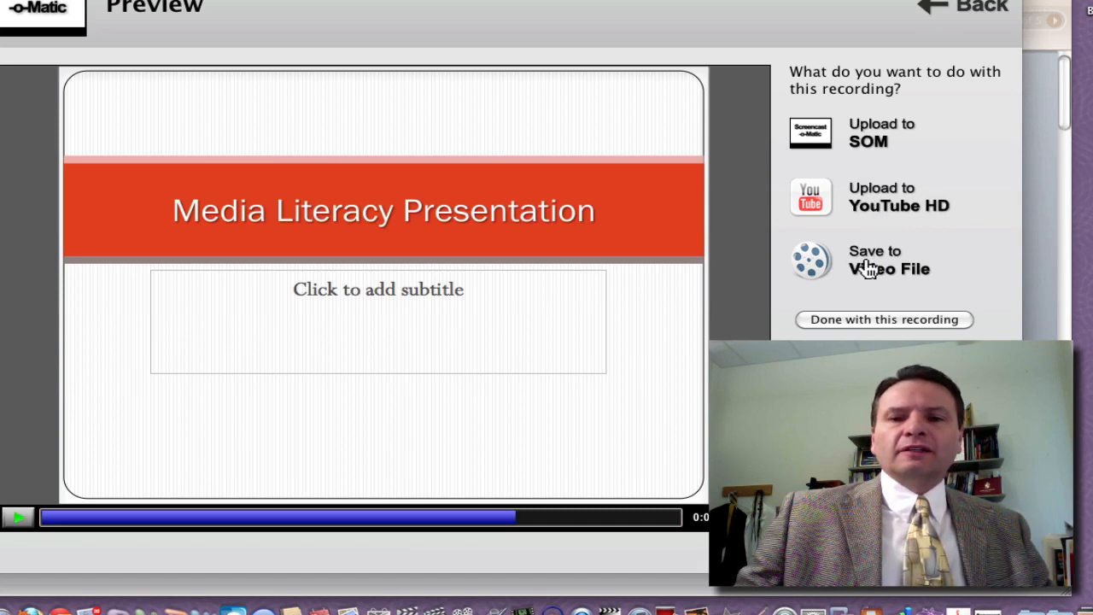
pyautogui.click(888, 259)
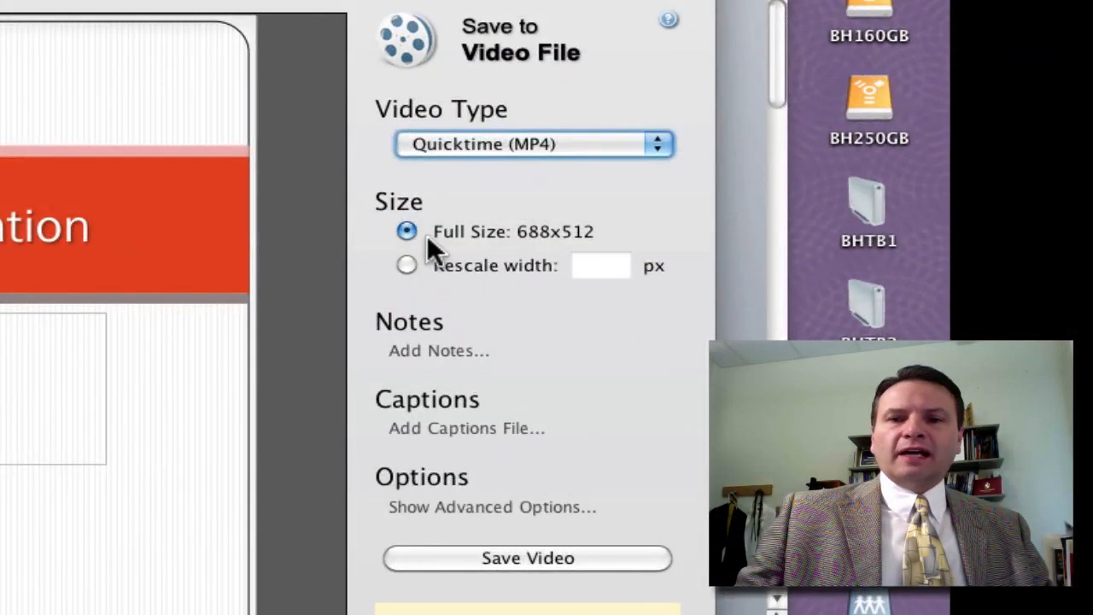
pyautogui.moveTo(564, 253)
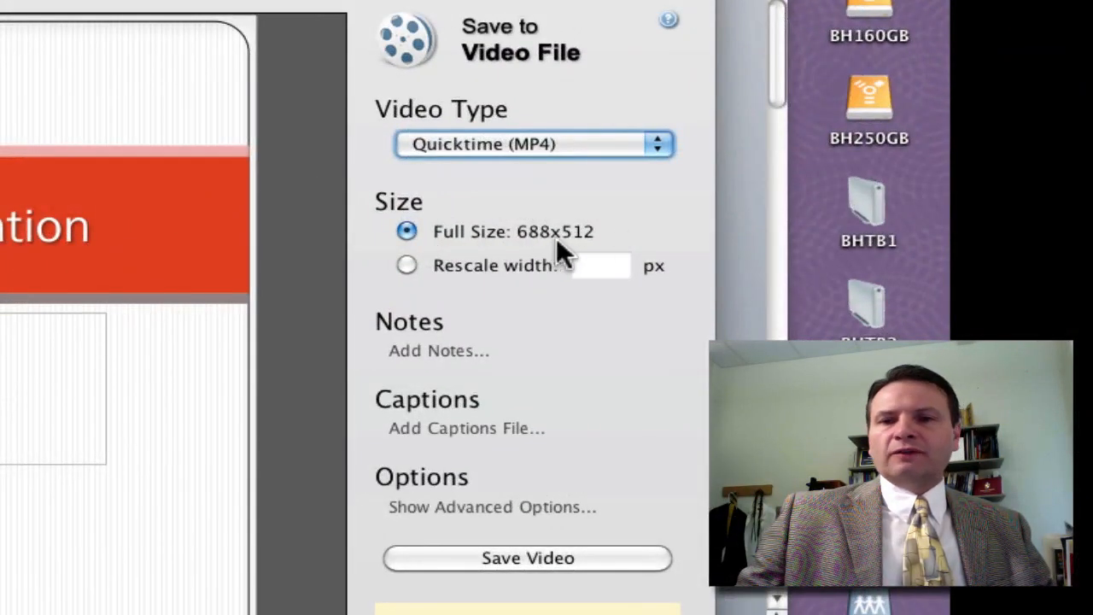
pyautogui.moveTo(560, 163)
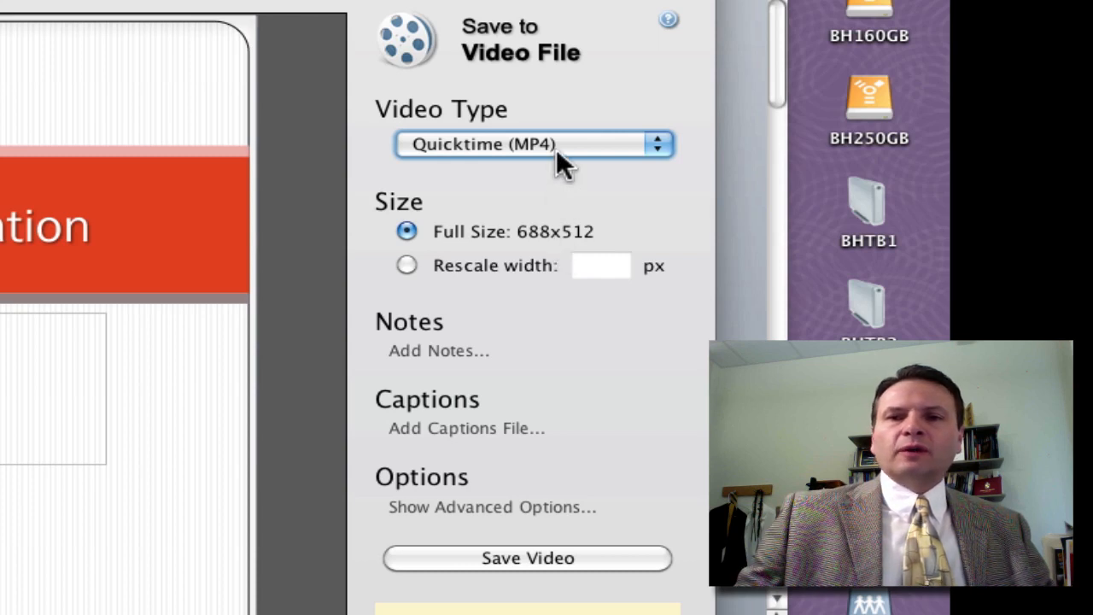
# Keep QuickTime (MP4) as the format and reveal the advanced output options.
pyautogui.click(533, 144)
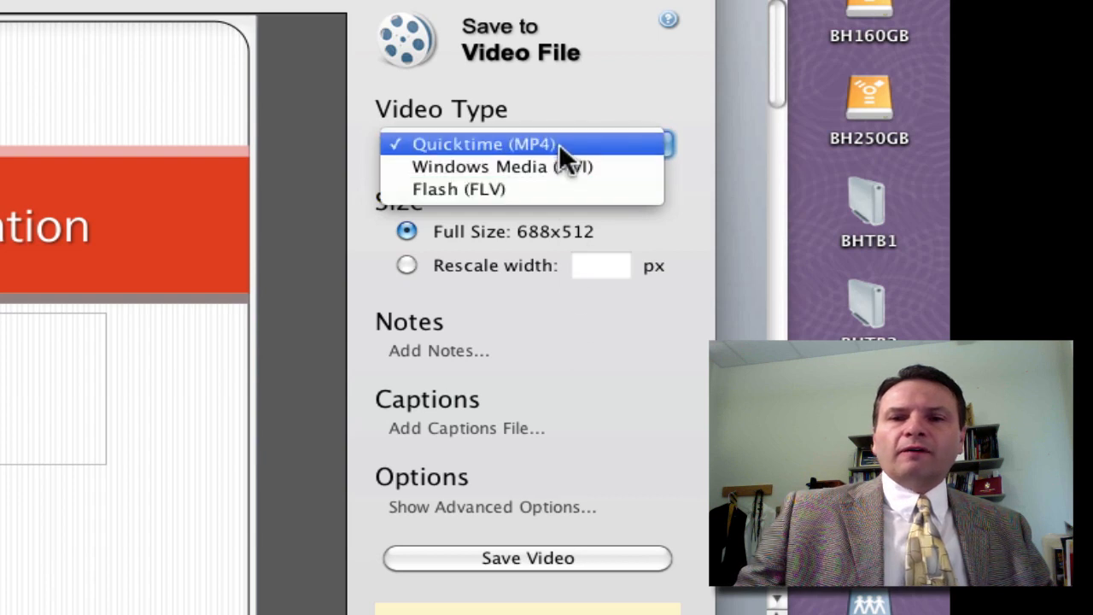
pyautogui.click(482, 144)
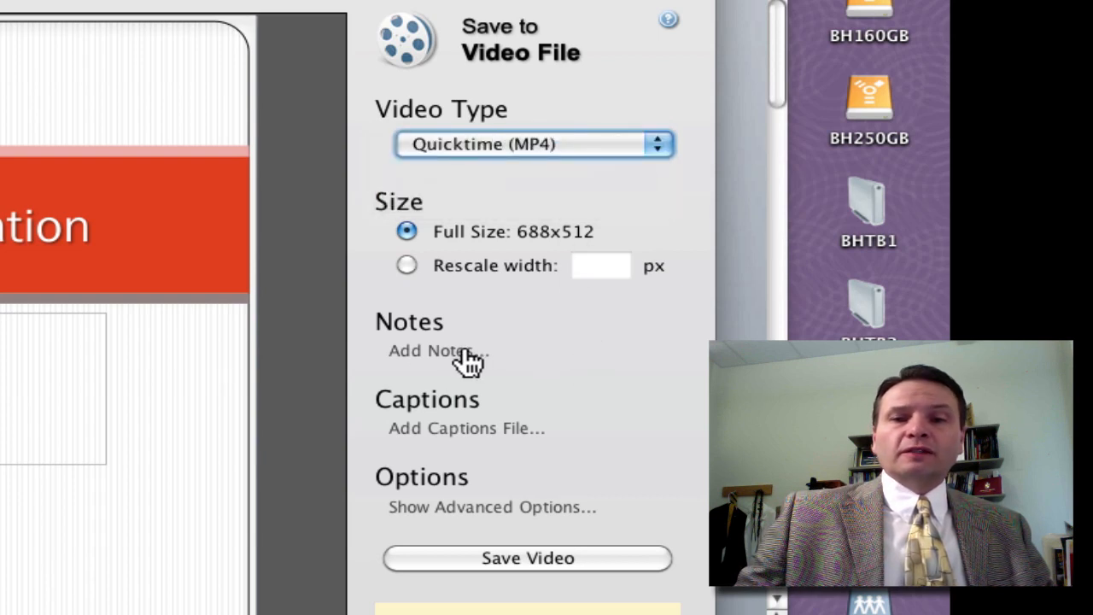
pyautogui.click(430, 351)
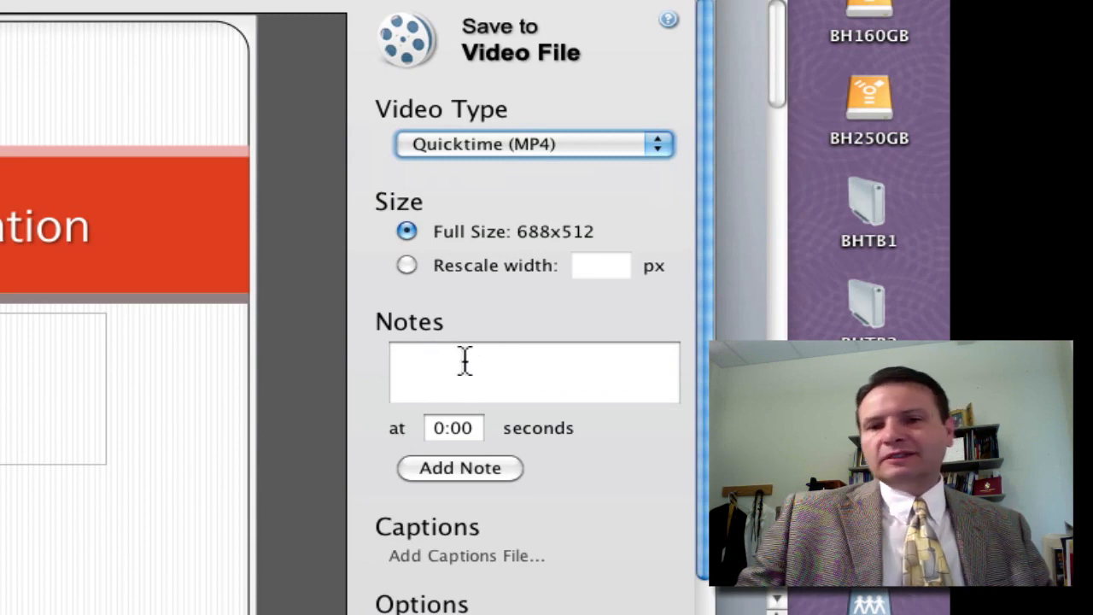
pyautogui.scroll(-3)
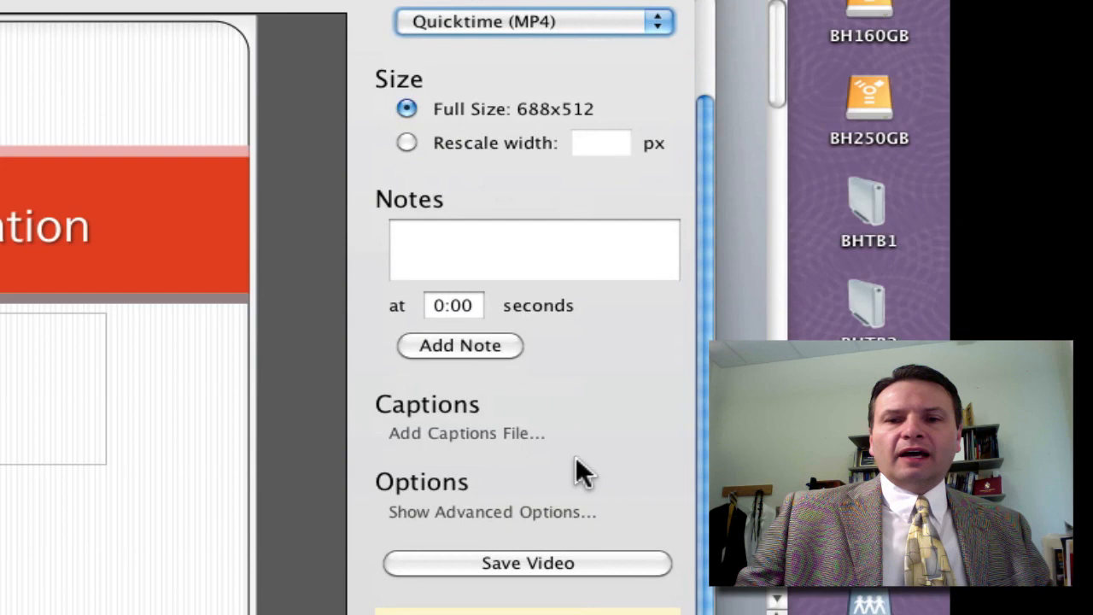
pyautogui.click(492, 512)
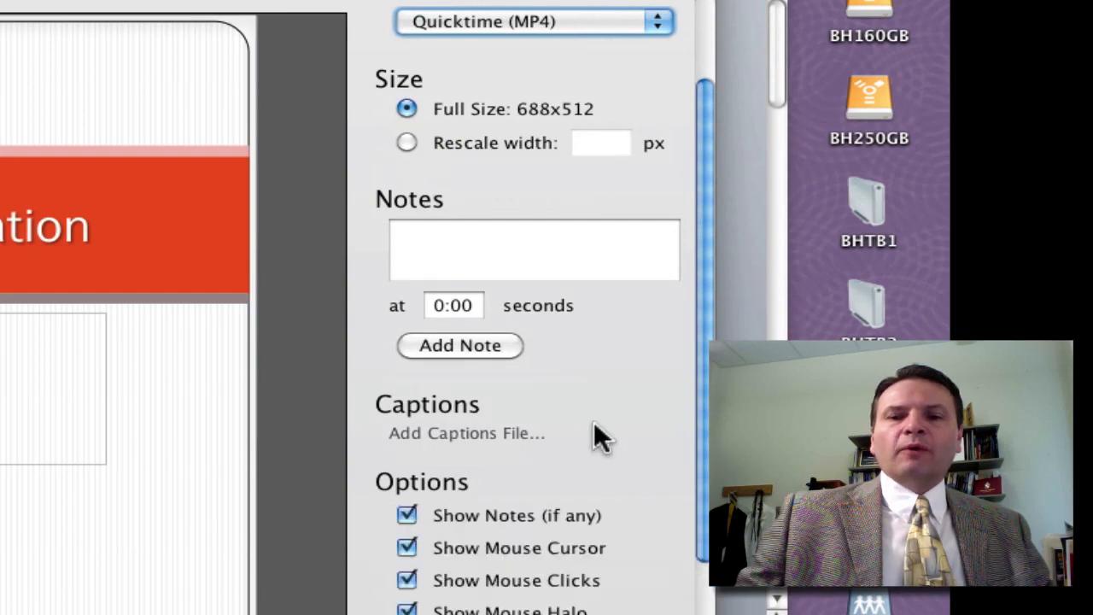
pyautogui.scroll(-3)
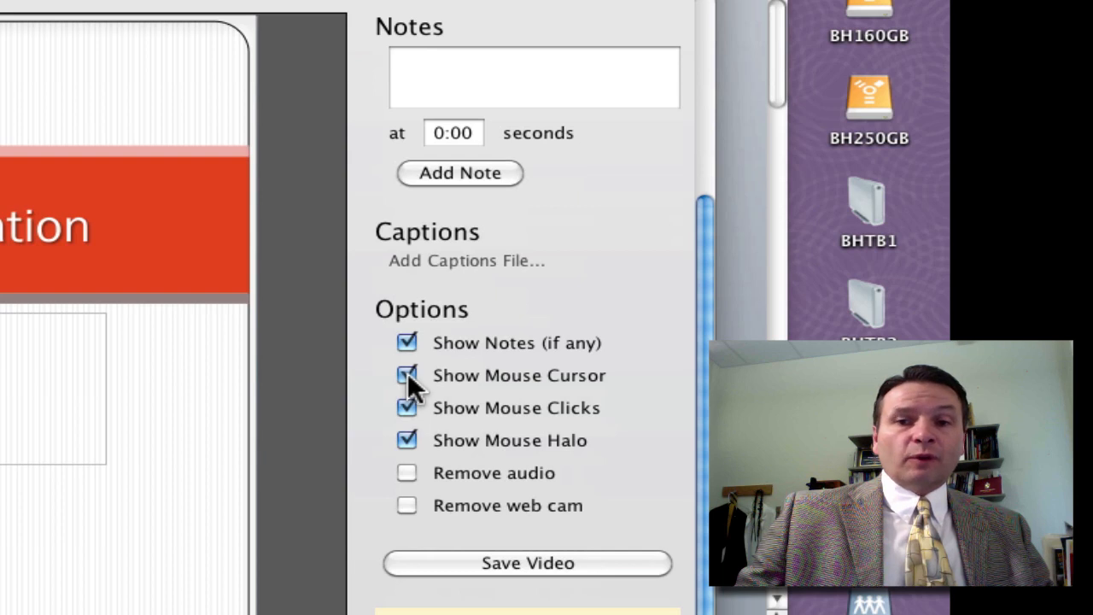
# Turn off mouse cursor, clicks and halo in the saved video and begin Save Video.
pyautogui.click(406, 376)
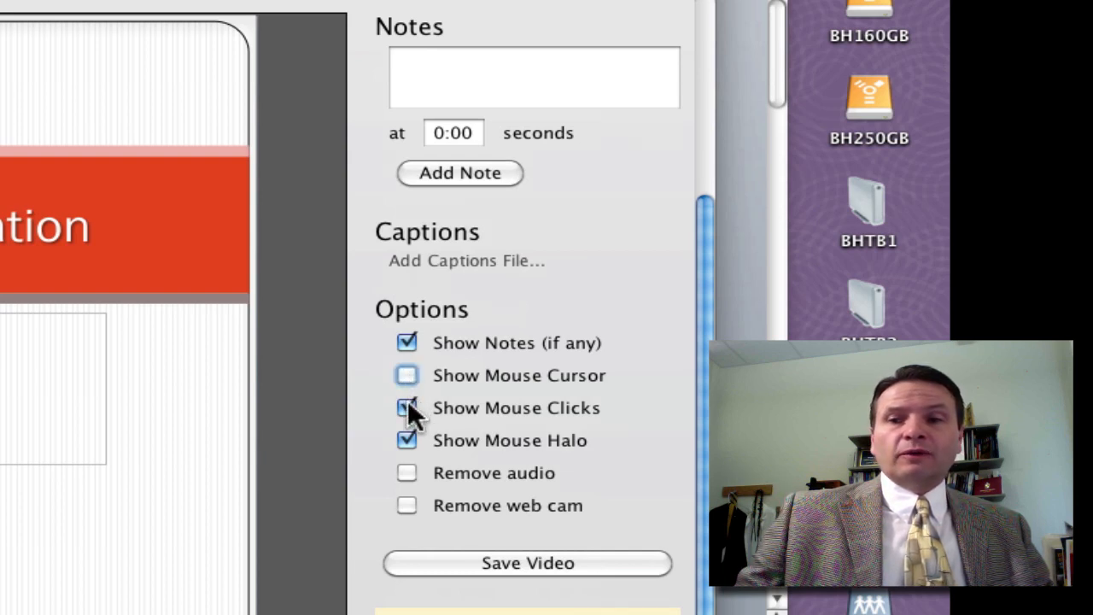
pyautogui.click(406, 407)
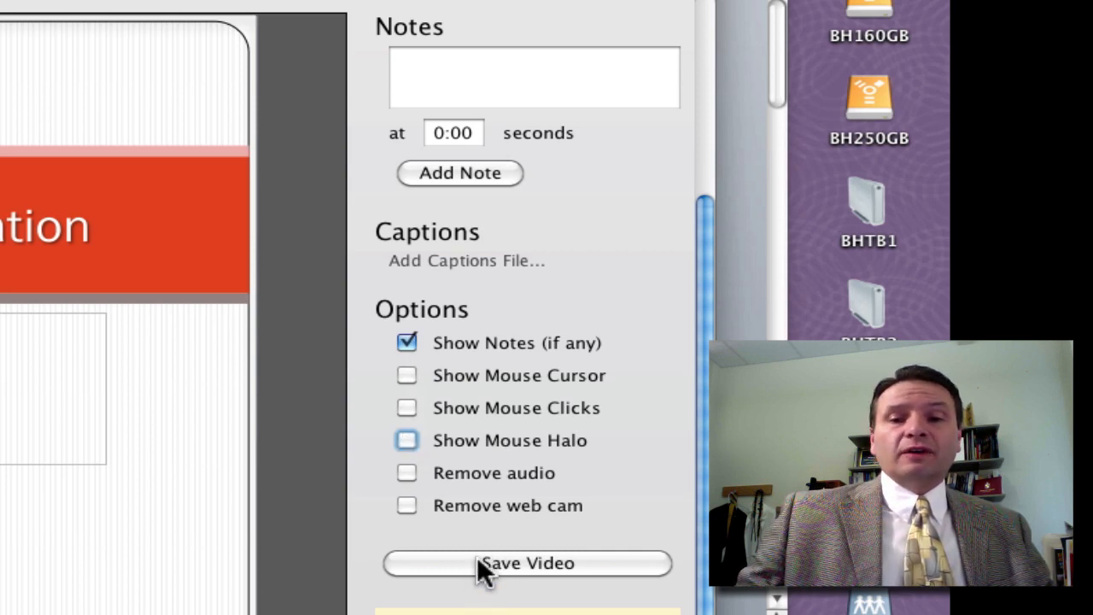
pyautogui.click(526, 564)
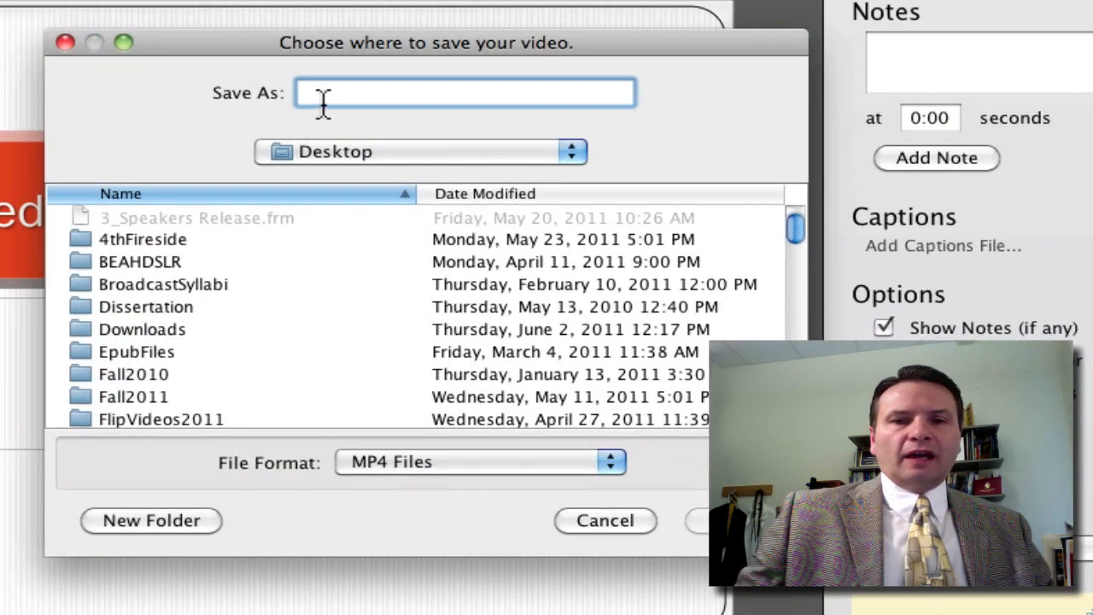
pyautogui.moveTo(355, 85)
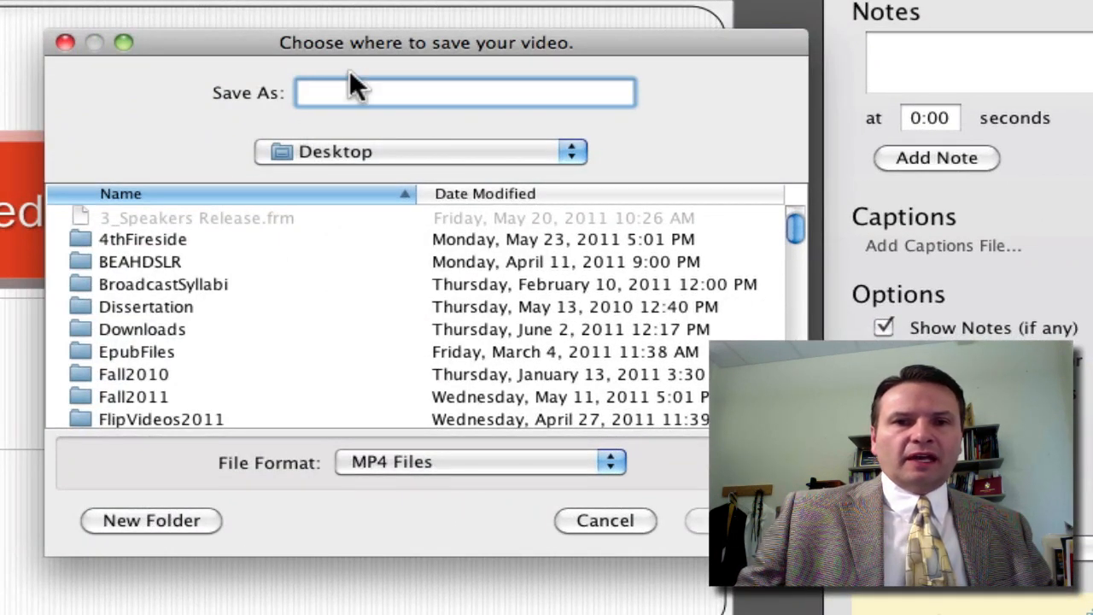
# Name the video file 'Presentation', keeping MP4 format on the Desktop.
pyautogui.write('Pres')
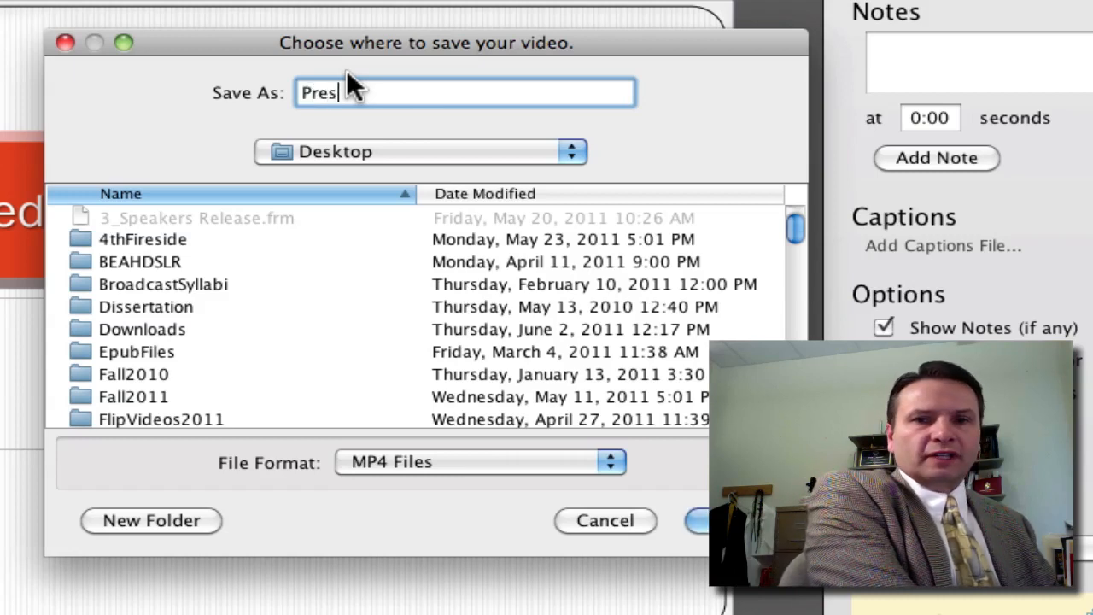
pyautogui.write('entation')
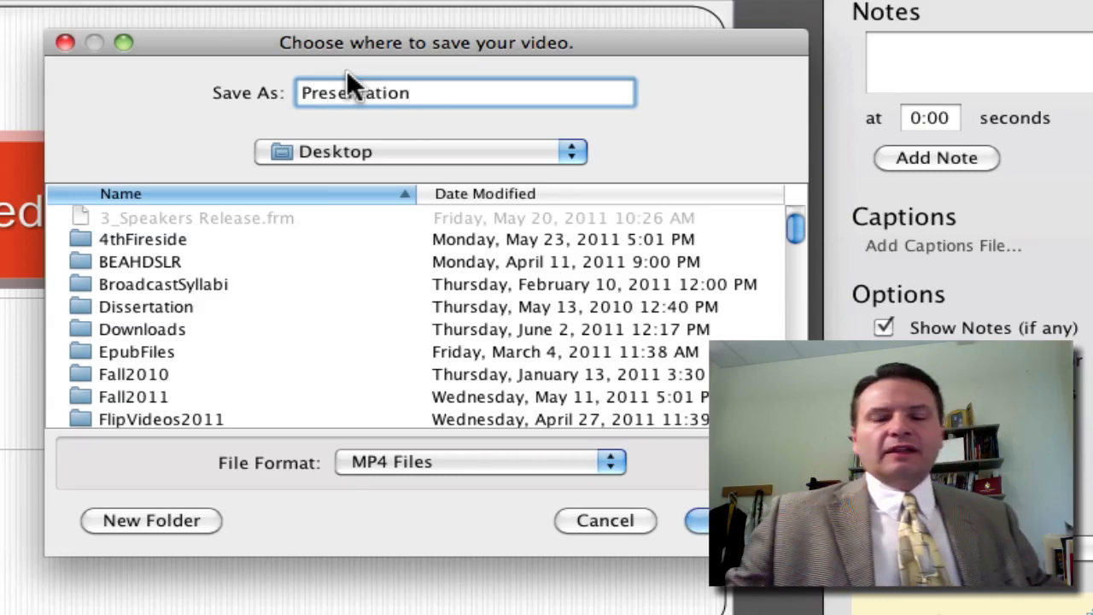
pyautogui.moveTo(605, 521)
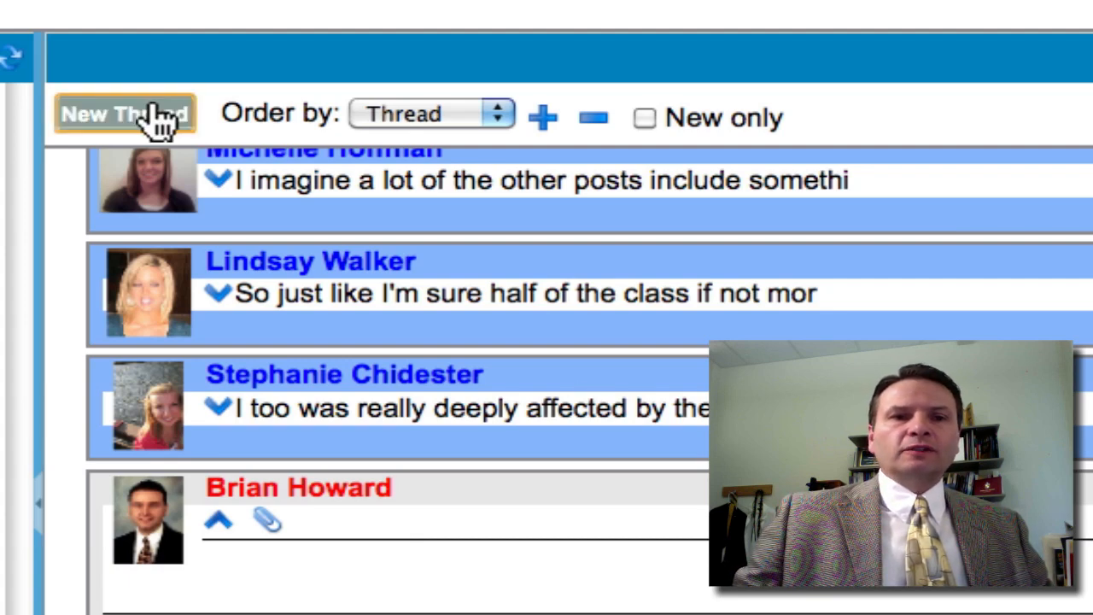
# Add a file attachment to the discussion reply and browse the Desktop for the presentation MP4.
pyautogui.scroll(-3)
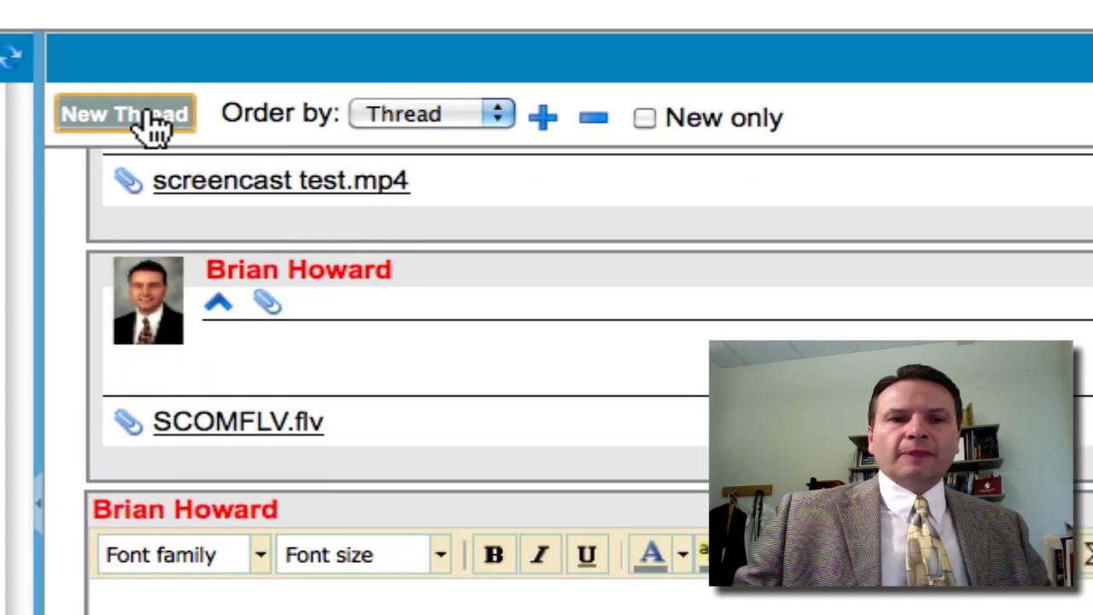
pyautogui.scroll(-3)
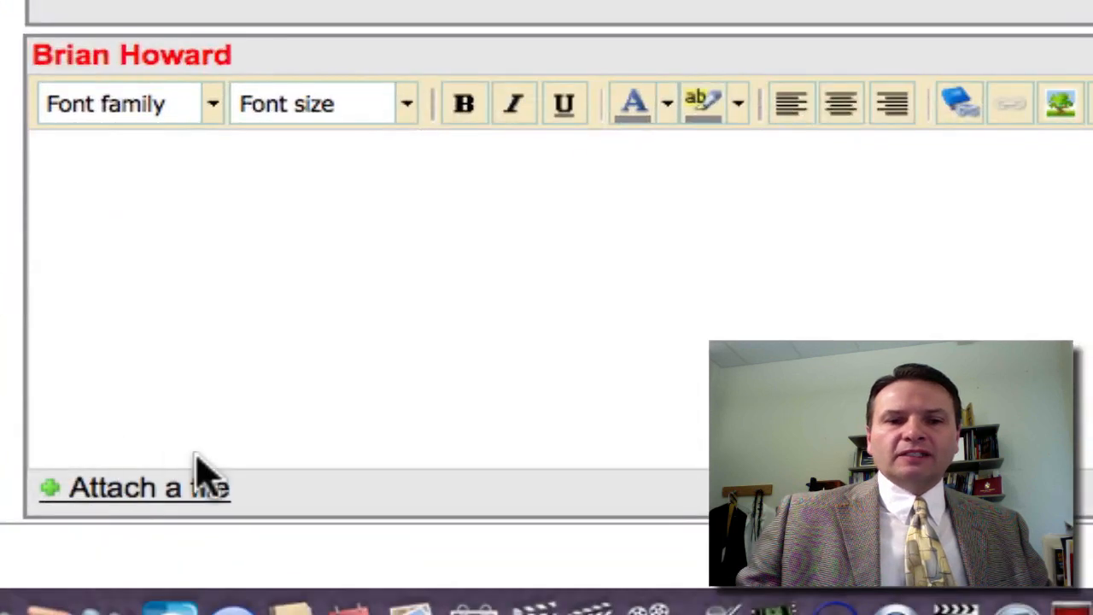
pyautogui.click(128, 487)
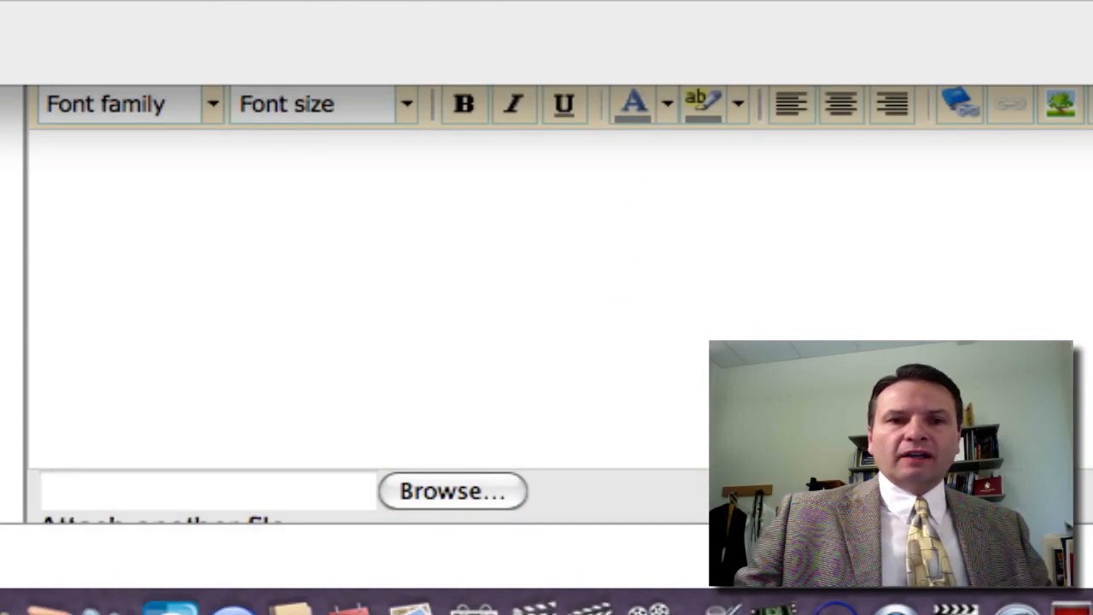
pyautogui.click(451, 491)
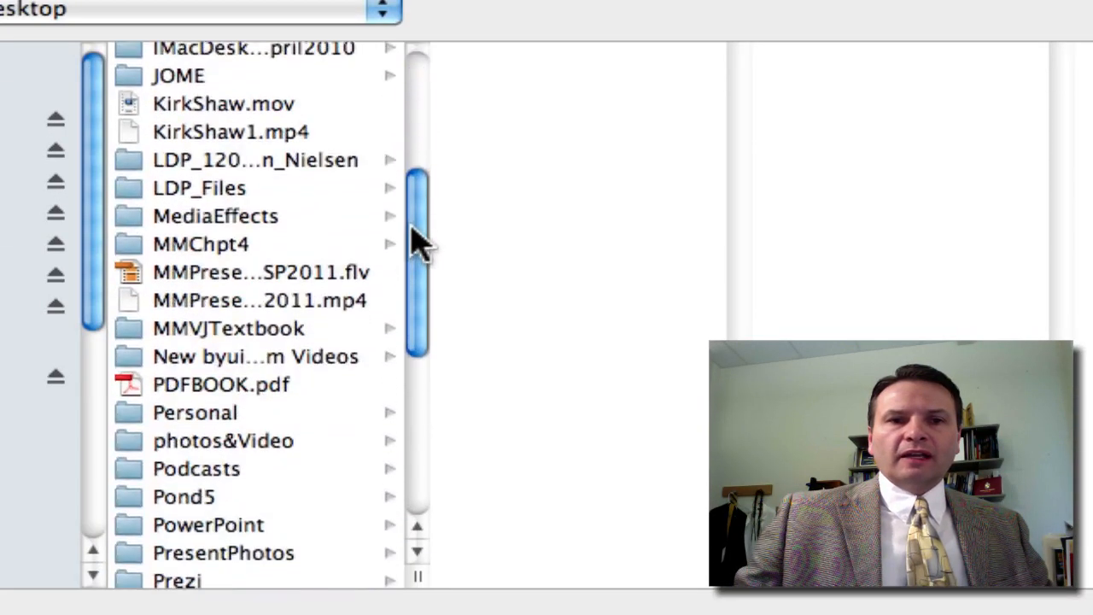
pyautogui.scroll(-3)
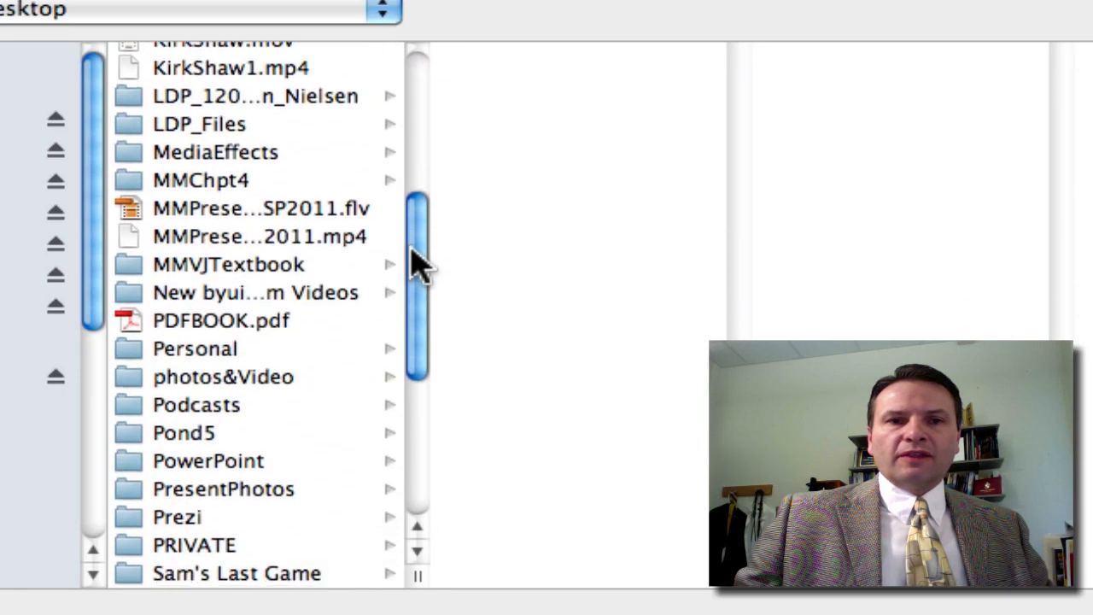
pyautogui.scroll(-3)
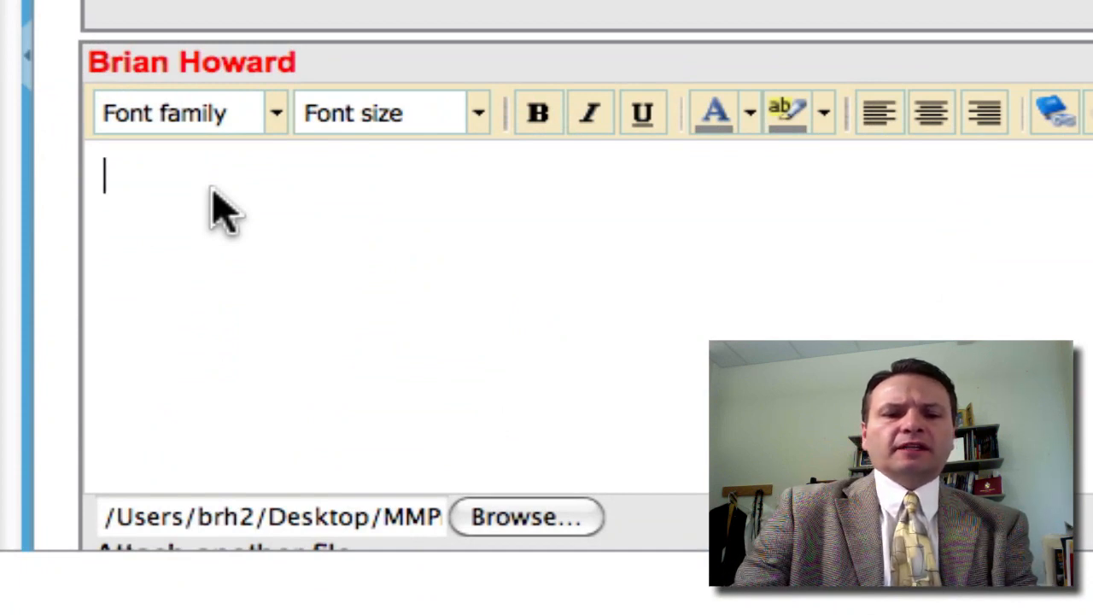
# Write 'A brief explanation.' as the message body and post it with the video attached.
pyautogui.write('A')
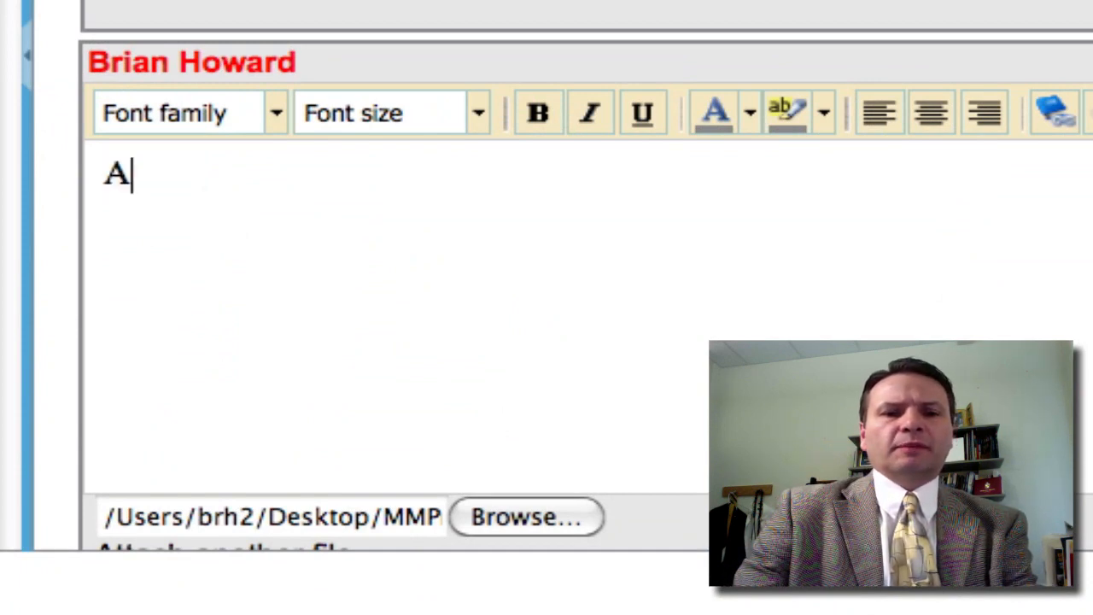
pyautogui.write('brief')
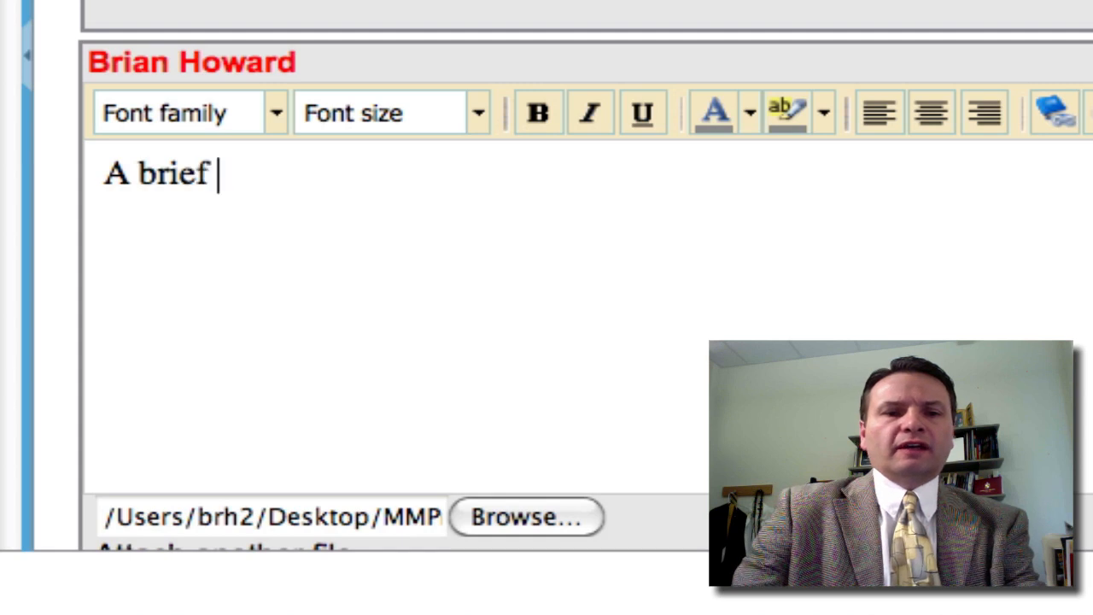
pyautogui.write('explanat')
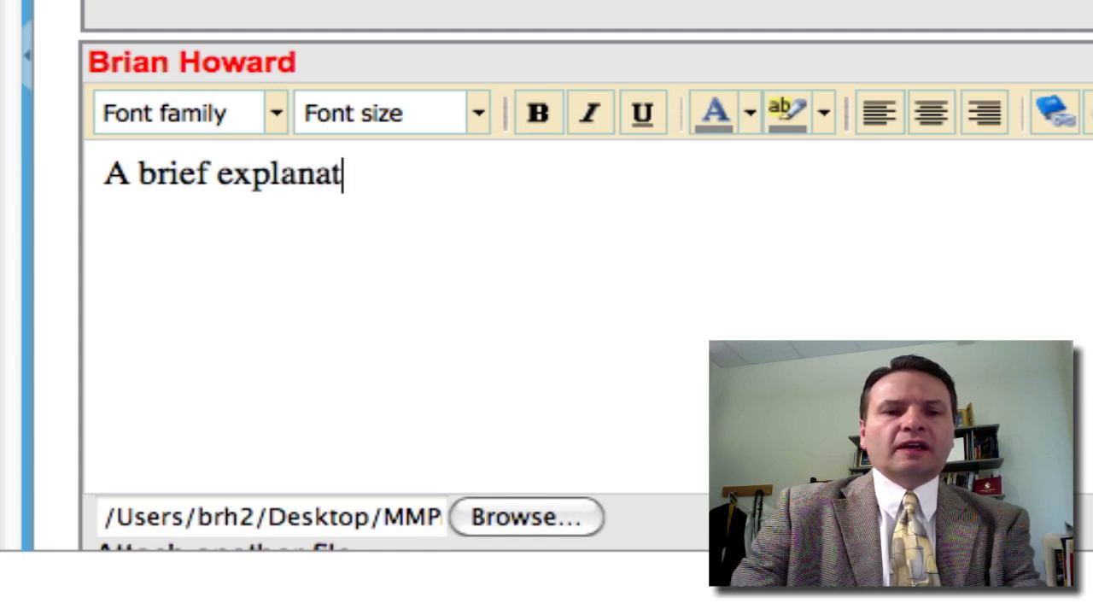
pyautogui.write('ion.')
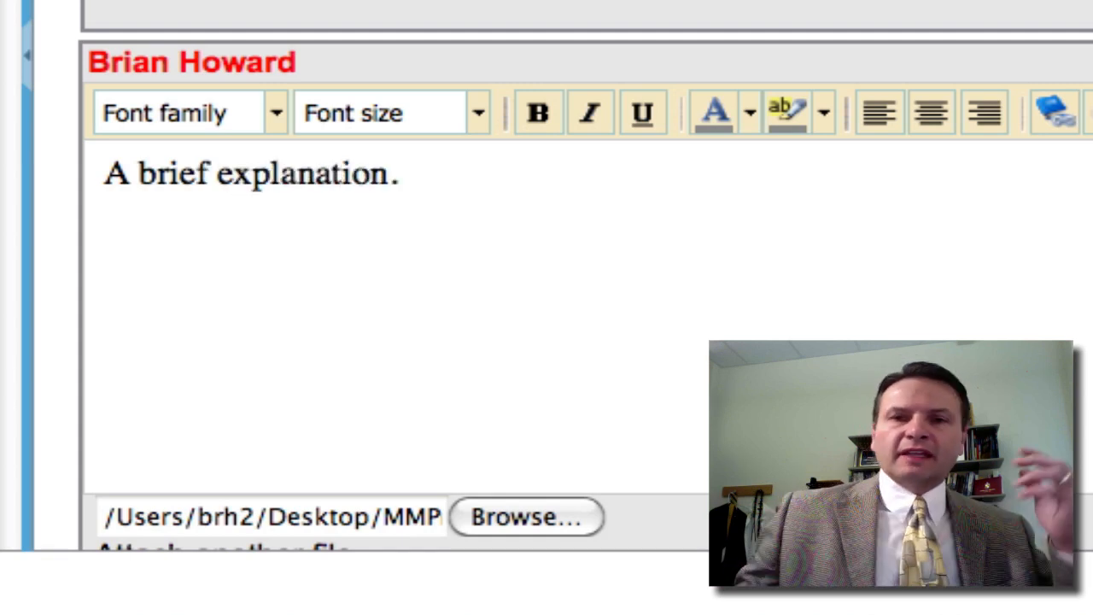
pyautogui.click(402, 174)
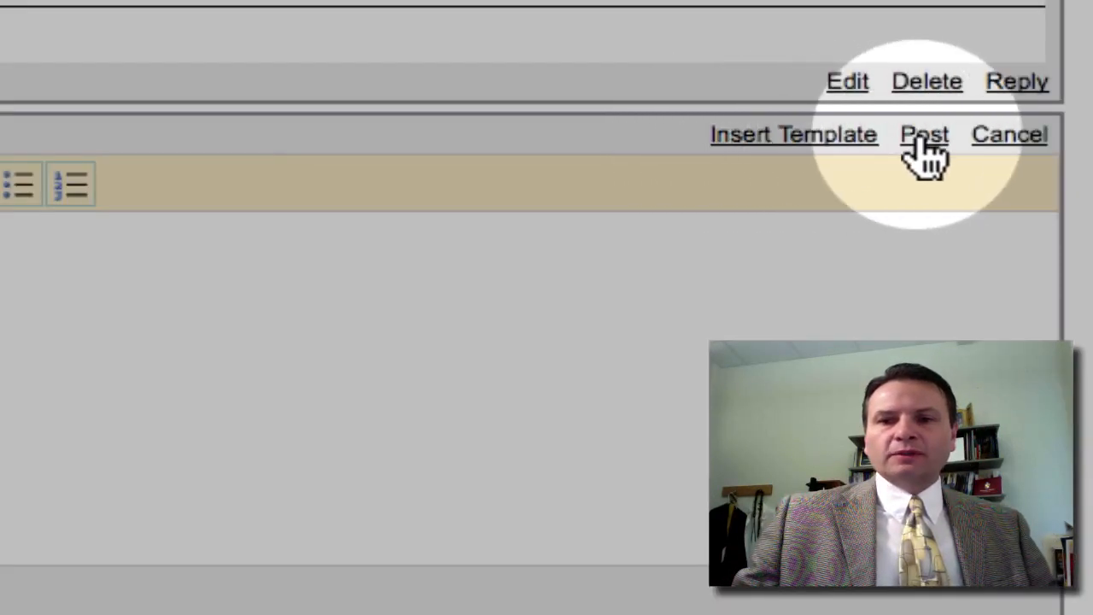
pyautogui.click(924, 134)
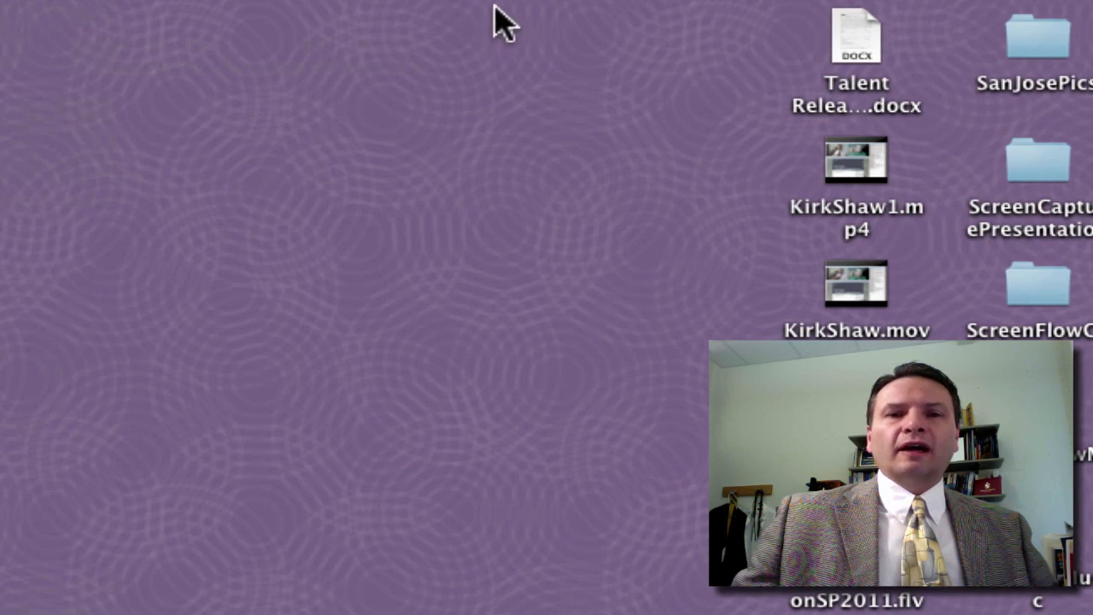
# Open MMPresentationSp2011.mp4 from the Desktop in QuickTime Player, play briefly and pause at seven seconds.
pyautogui.rightClick(608, 120)
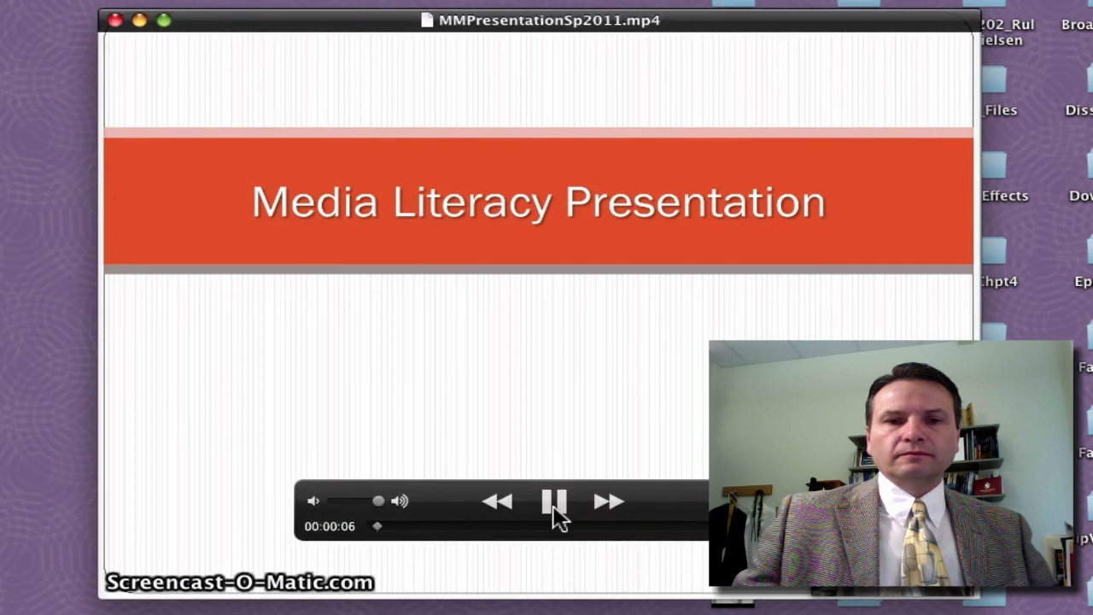
pyautogui.click(557, 503)
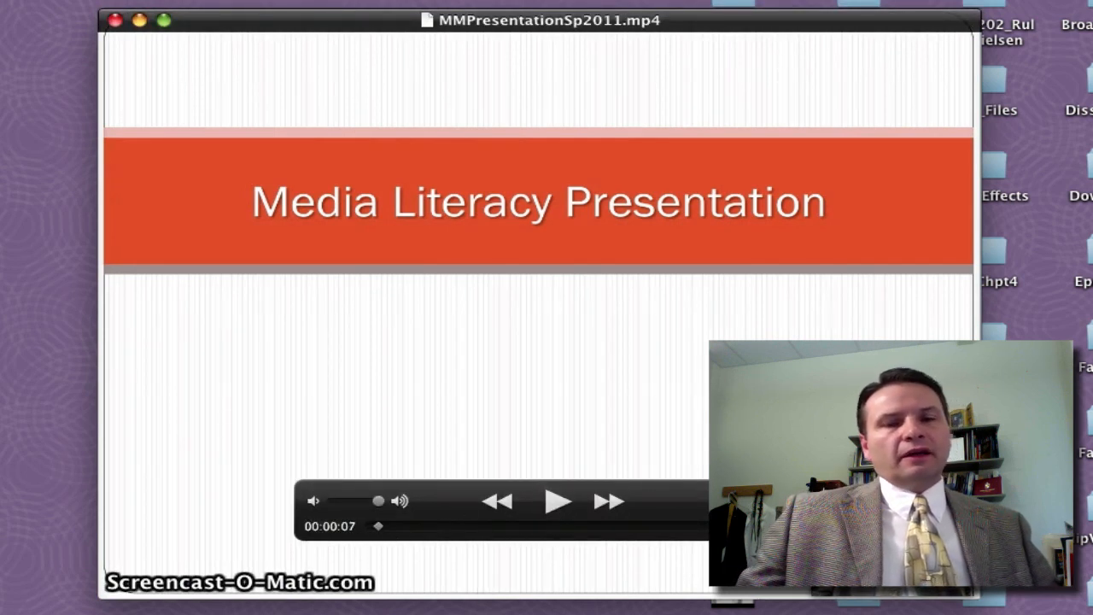